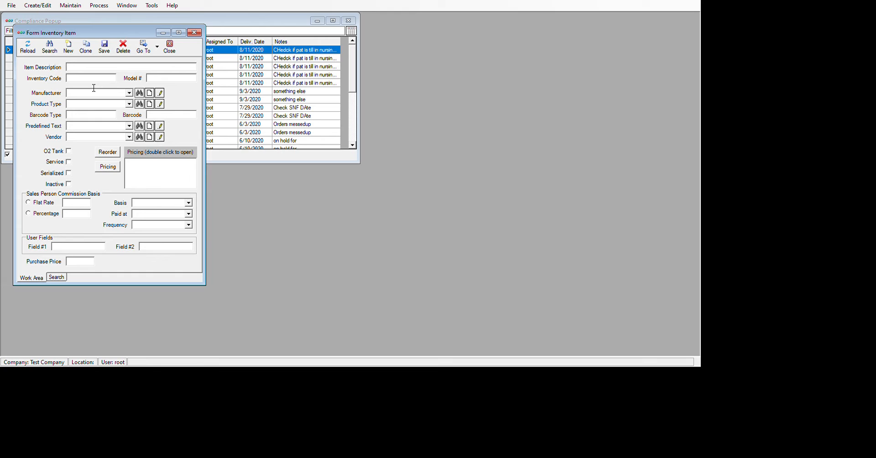
- Enter item description '3 in 1 Commode' and inventory code E1234
text(3 in 1 Commo)
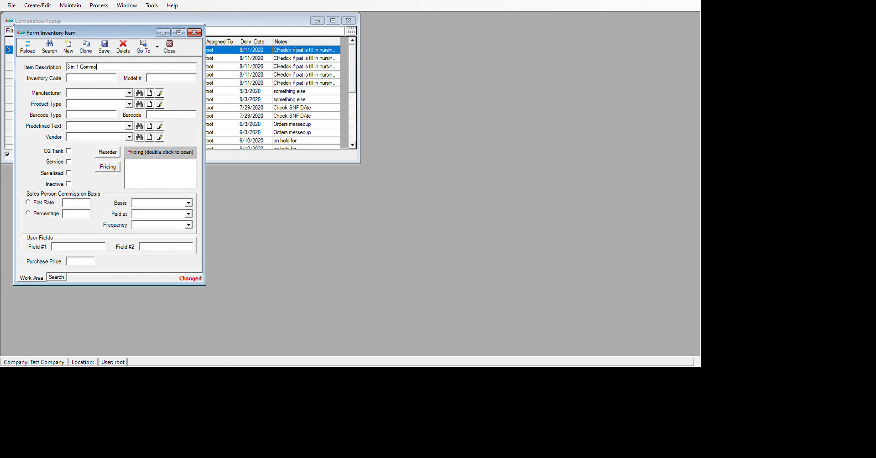
text(de)
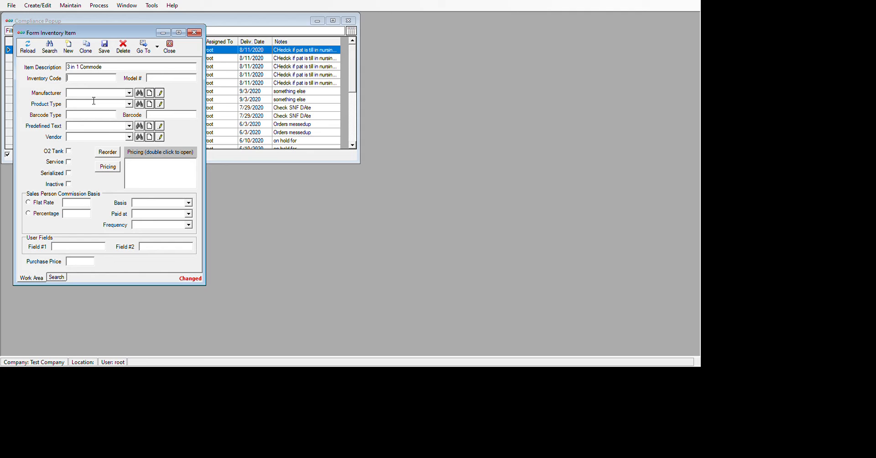
text(E1234)
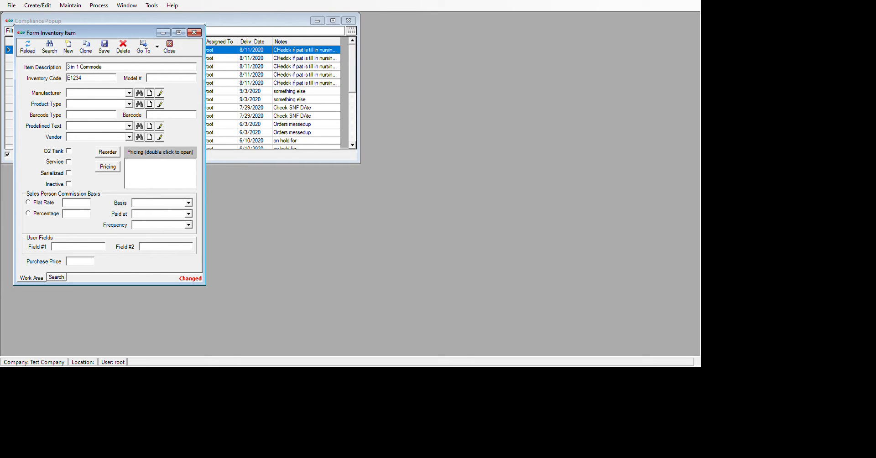
mouse_move(90, 195)
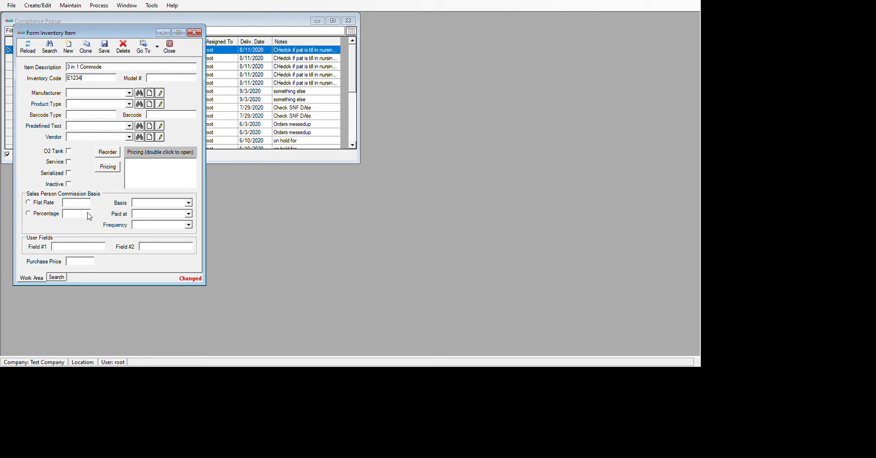
mouse_move(87, 202)
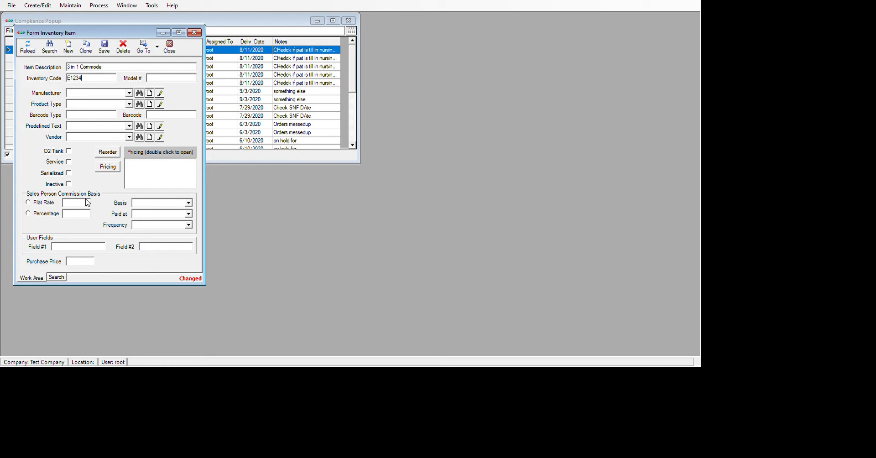
mouse_move(85, 216)
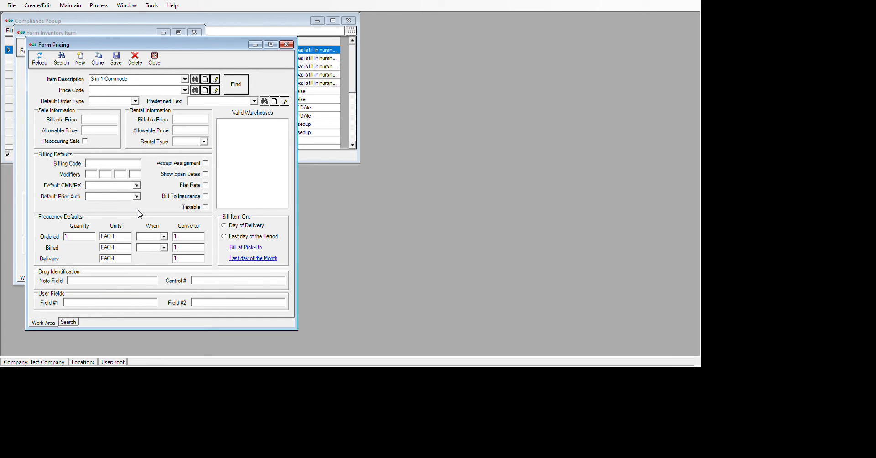
mouse_move(240, 64)
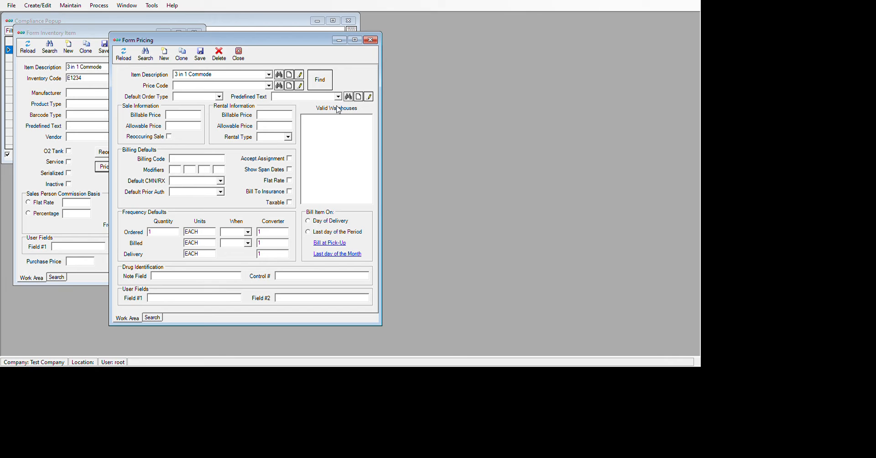
- Set Medicare price code, Sale order type, and 100 for billable and allowable price
click(218, 86)
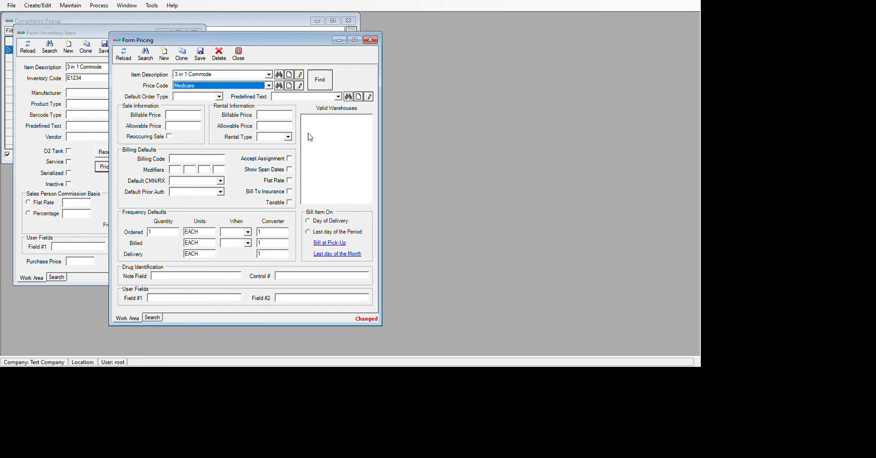
click(193, 96)
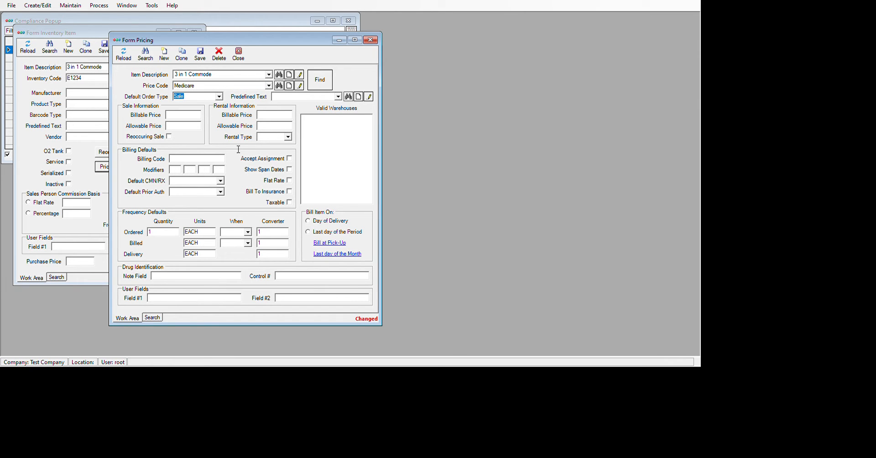
text(100)
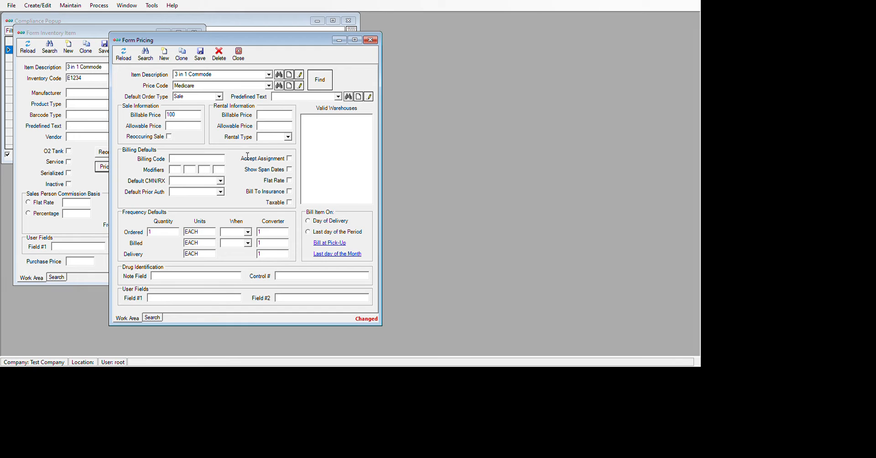
text(100)
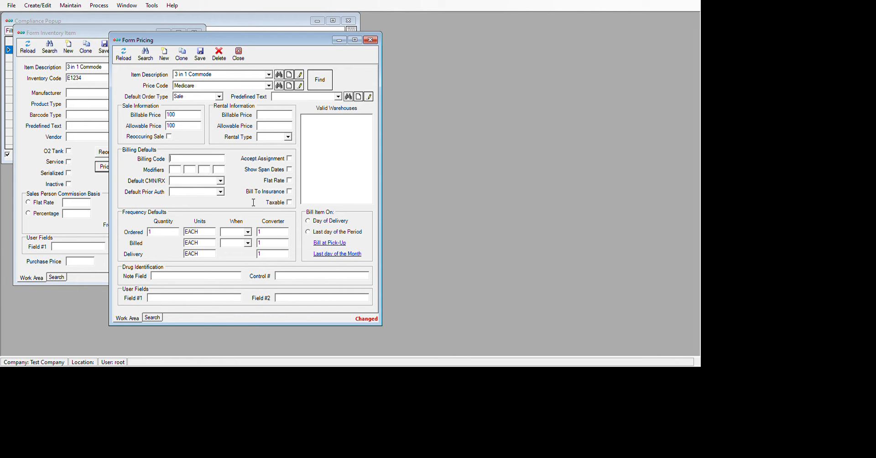
- Enter billing code E12345 with modifiers NU and KX, and enable insurance billing
text(E1234)
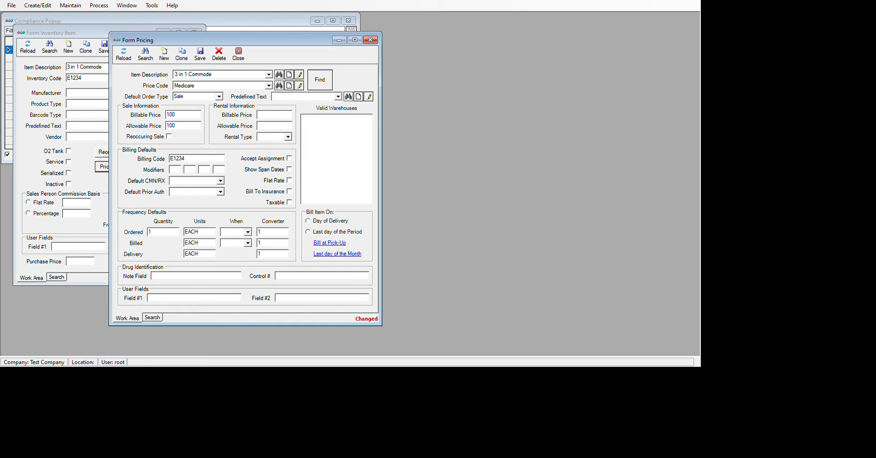
text(5)
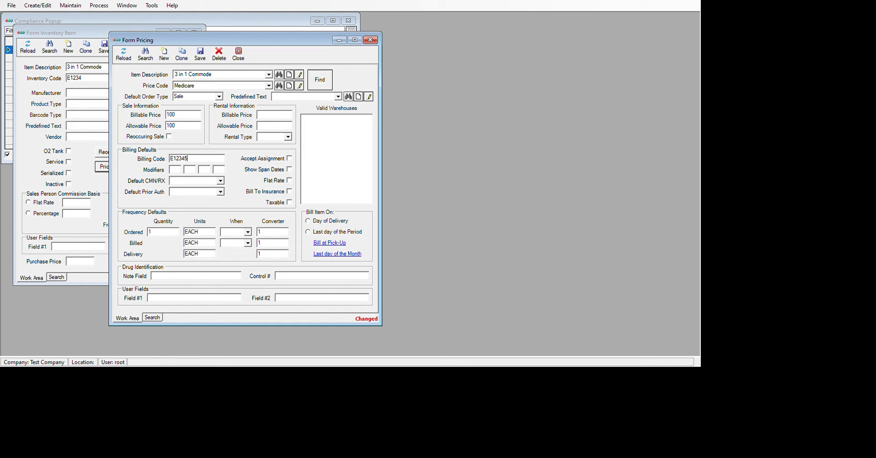
text(NU)
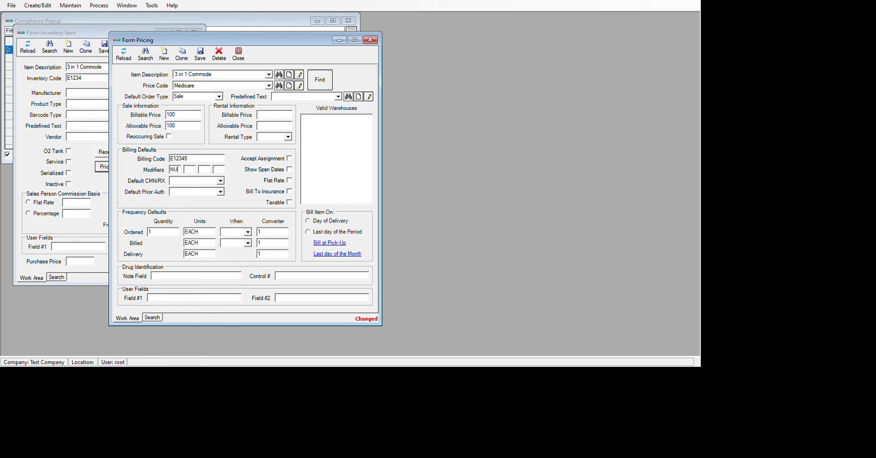
text(KX)
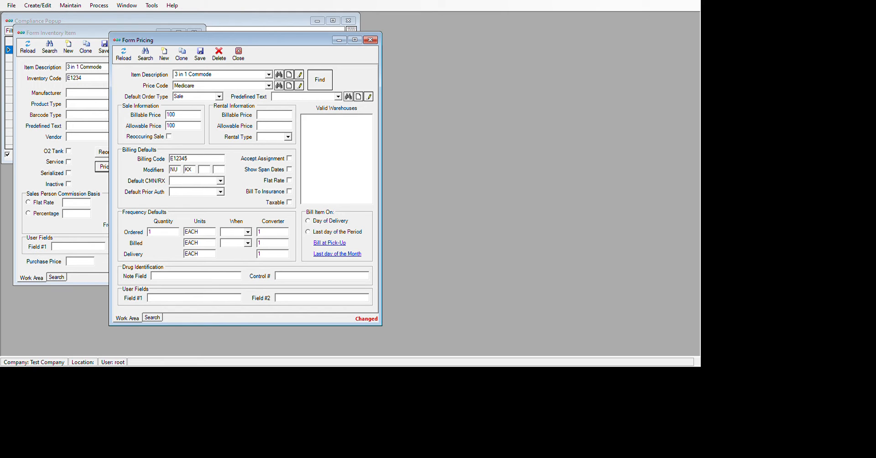
mouse_move(281, 252)
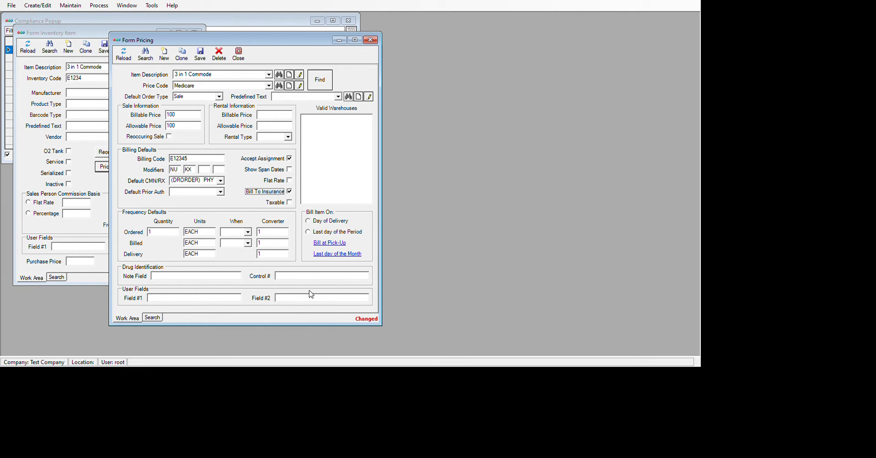
click(247, 232)
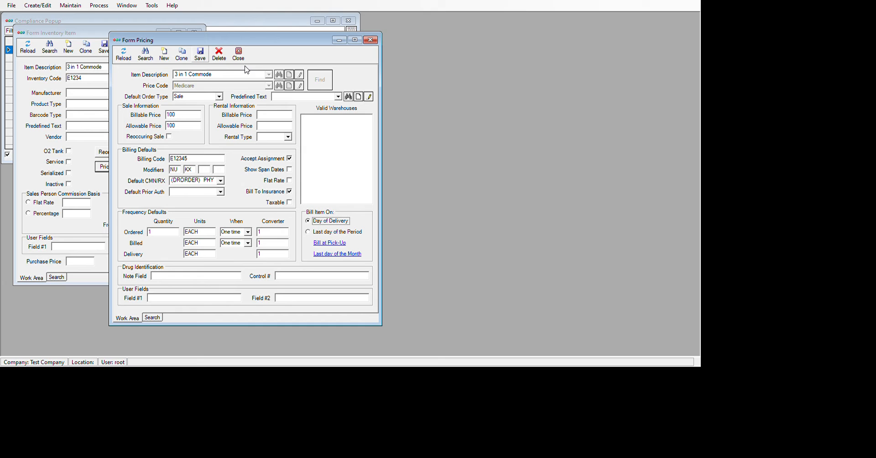
mouse_move(267, 113)
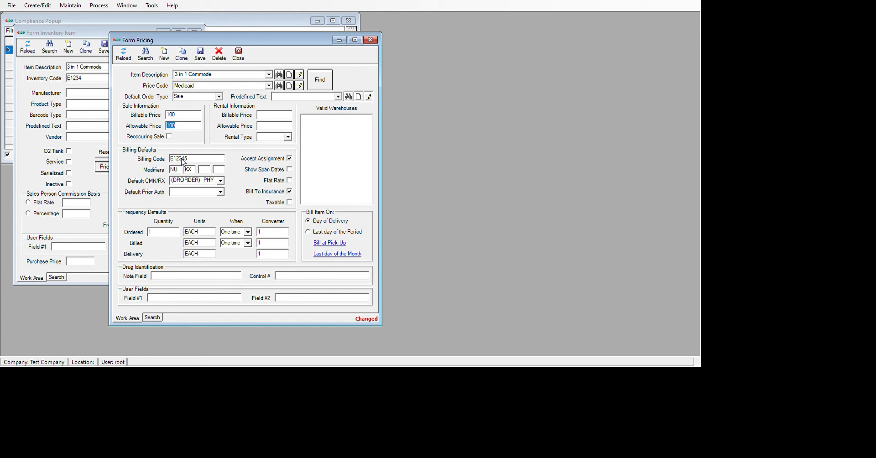
- Record a Medicaid allowable price of 80, save it and close the pricing form
text(80)
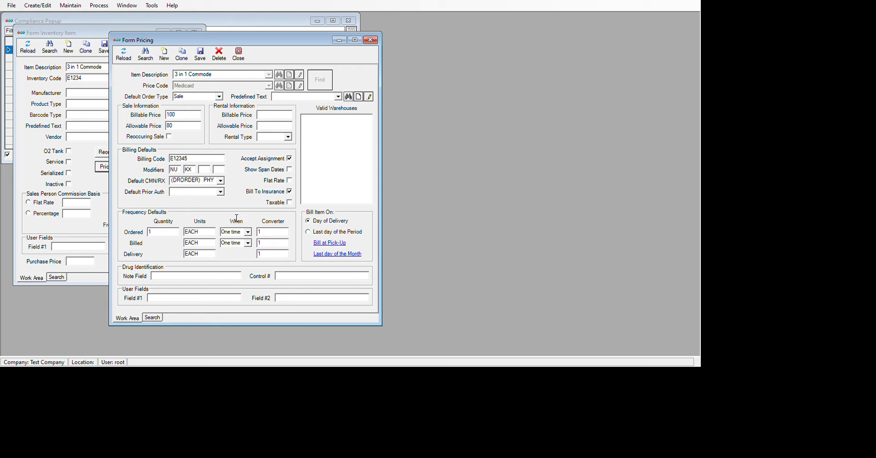
click(190, 169)
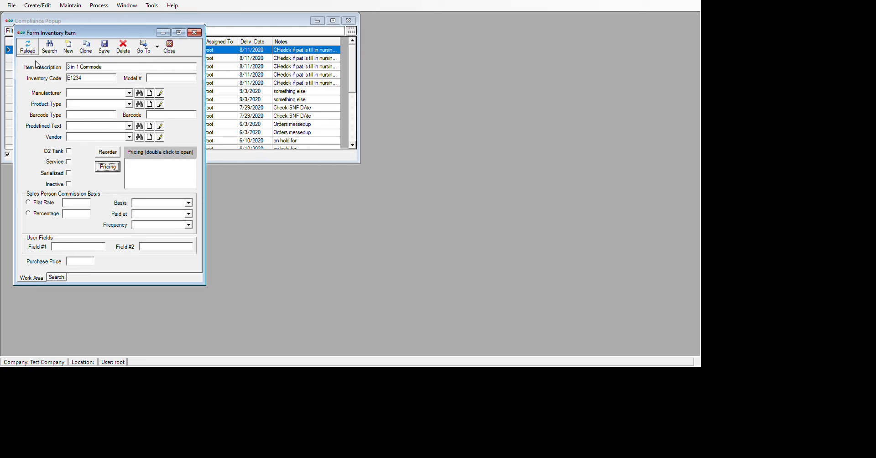
- Reload the commode item so Medicare and Medicaid prices appear in its list
click(108, 167)
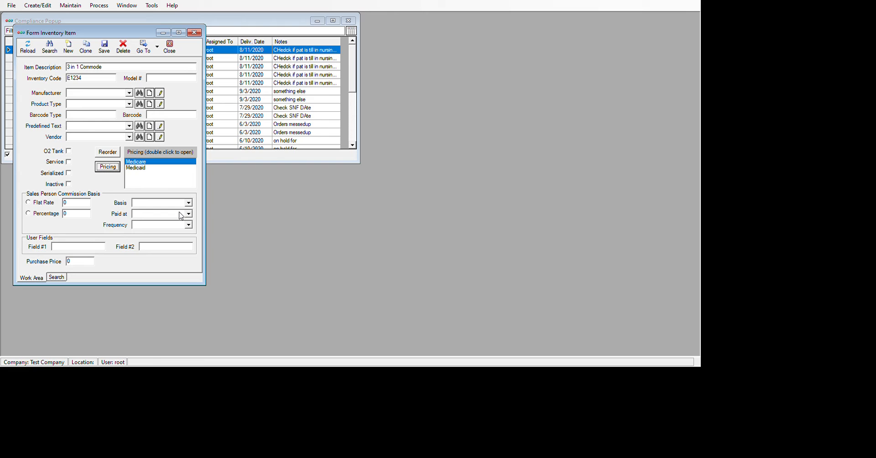
mouse_move(194, 109)
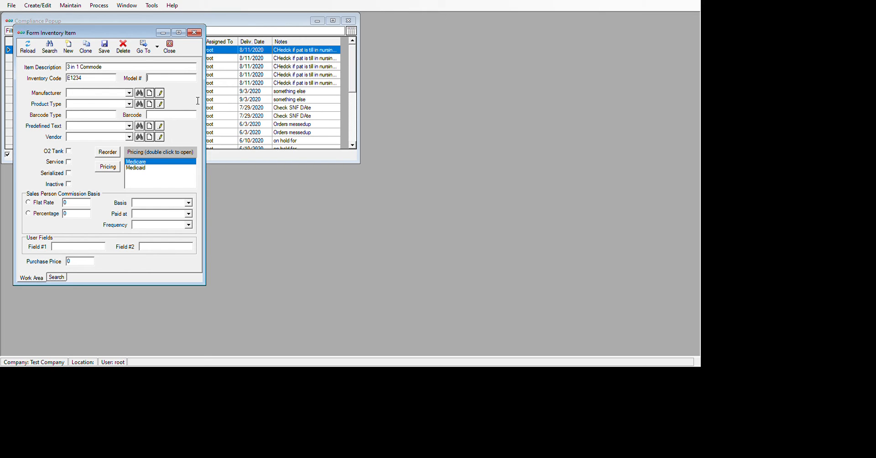
mouse_move(174, 128)
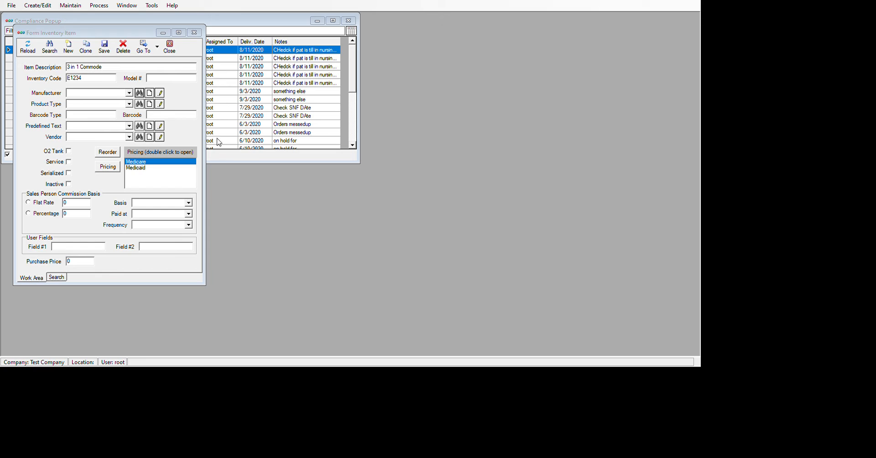
mouse_move(490, 207)
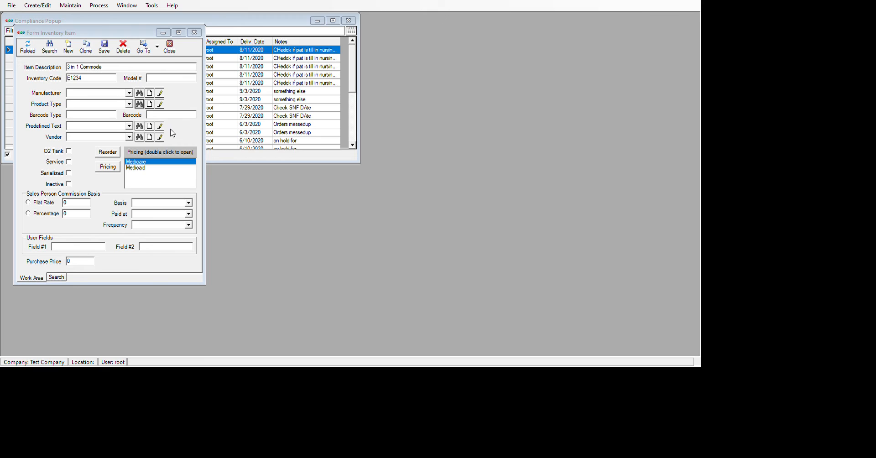
mouse_move(479, 296)
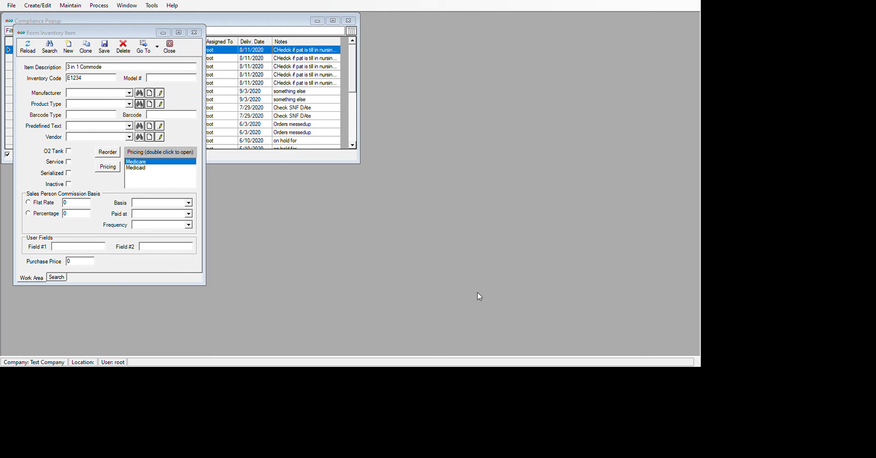
- Choose the MISC TYPE SUPPLY/EQUIPMENT product type for the commode item
click(126, 104)
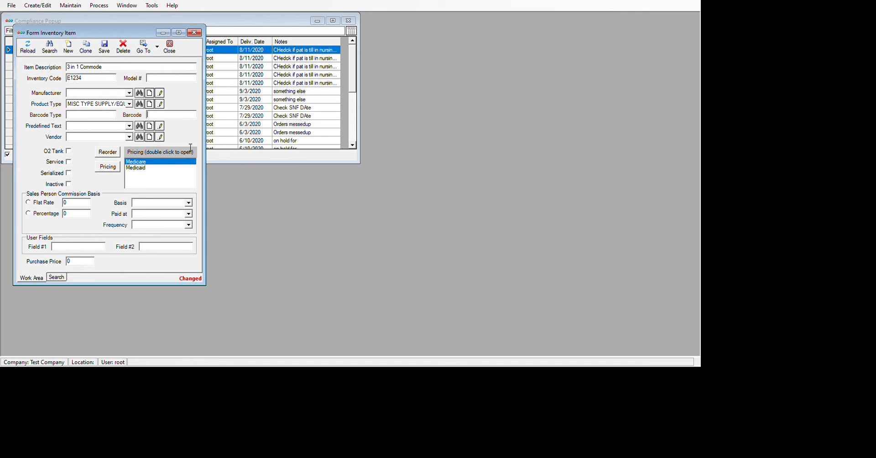
mouse_move(167, 164)
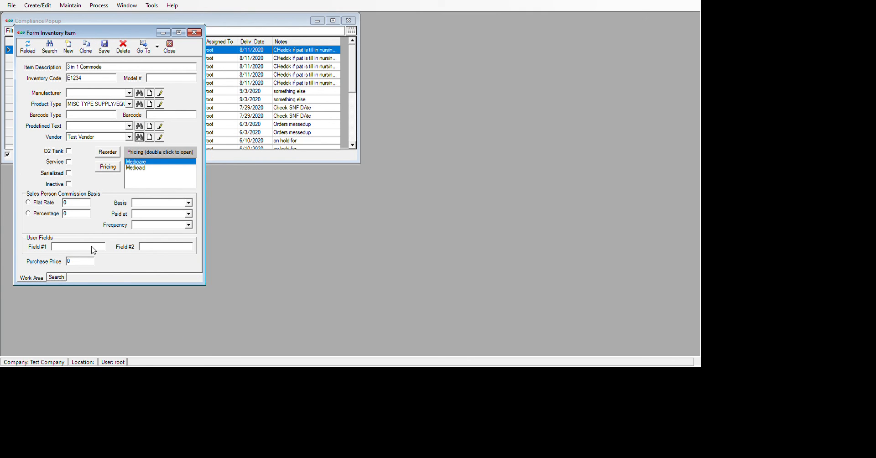
mouse_move(98, 251)
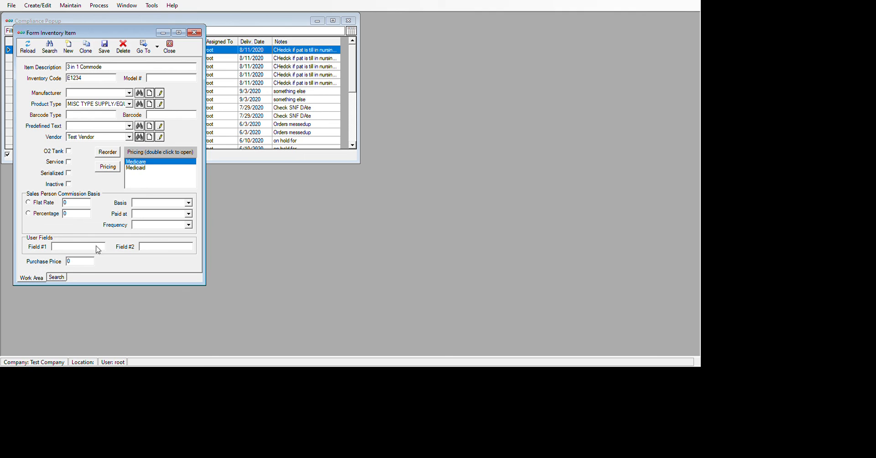
mouse_move(94, 298)
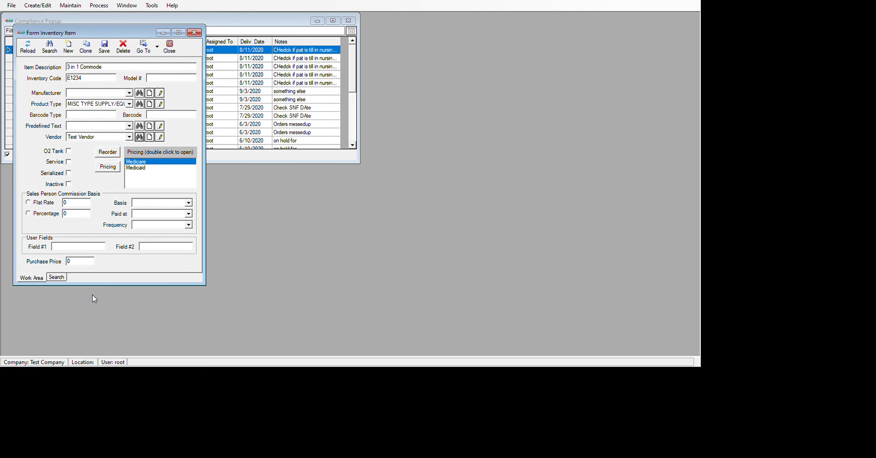
mouse_move(148, 283)
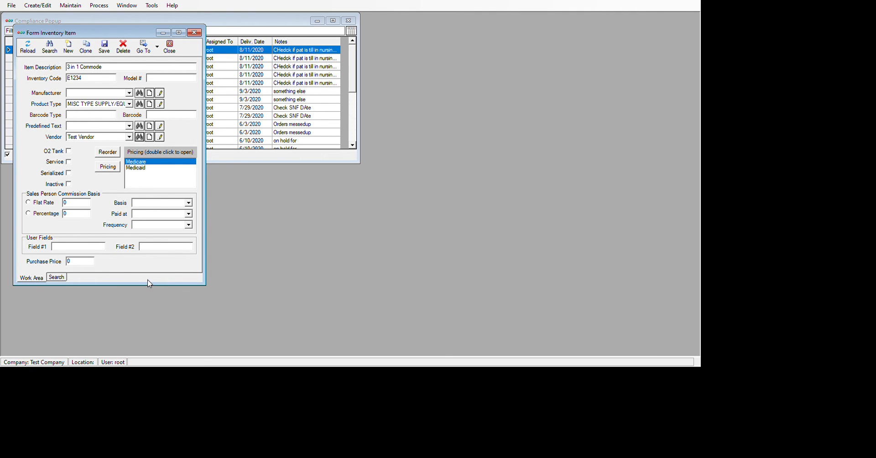
mouse_move(87, 339)
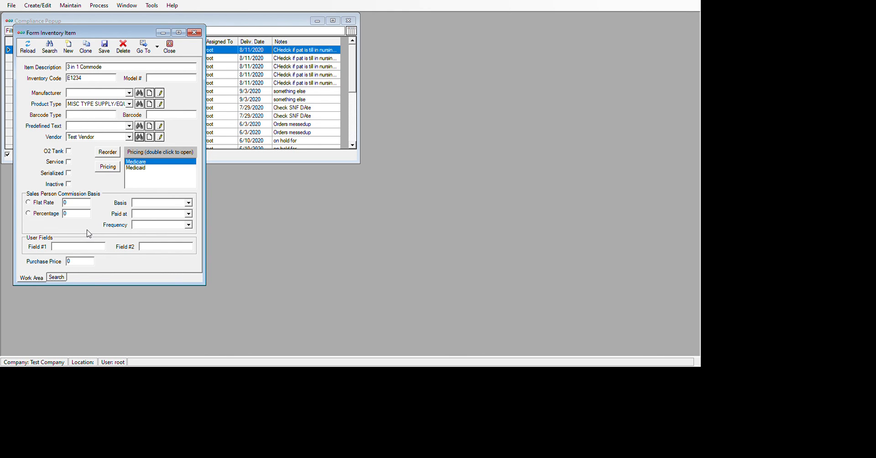
- Search the inventory for '3 in 1 comm' and select the new commode entry with code E1234
click(68, 184)
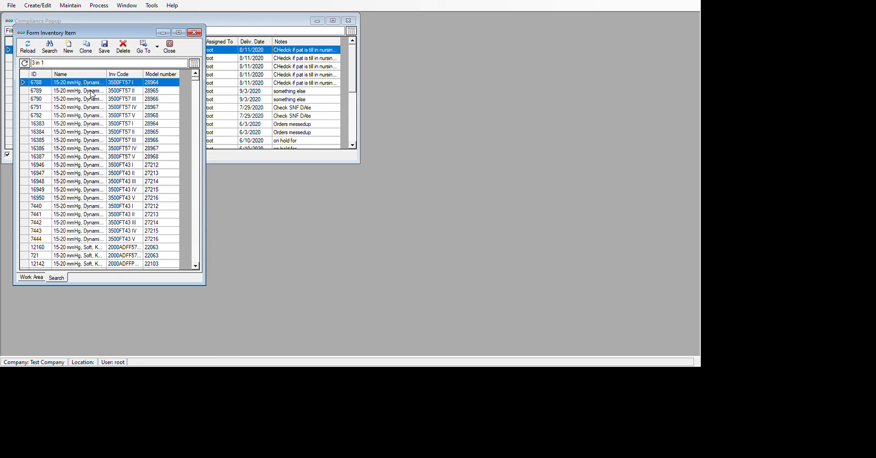
text(comm)
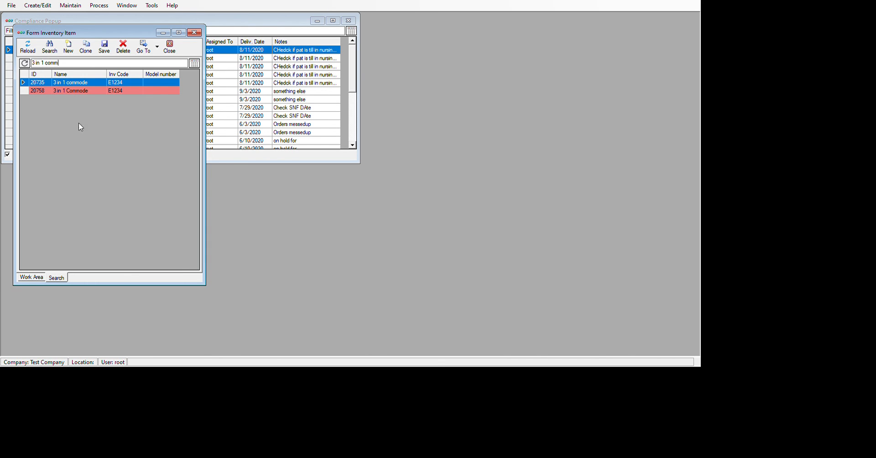
mouse_move(138, 118)
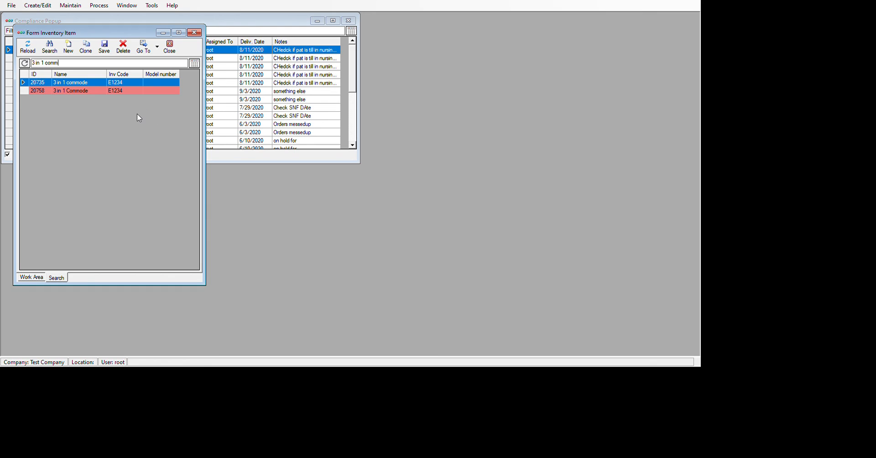
click(70, 91)
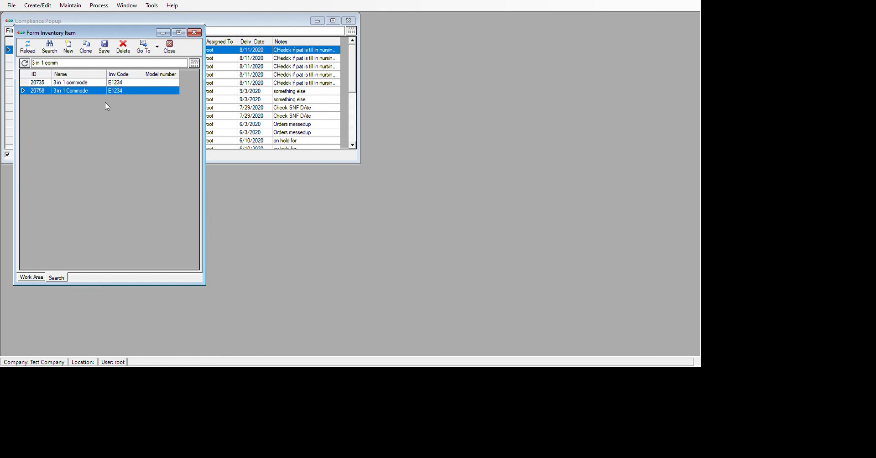